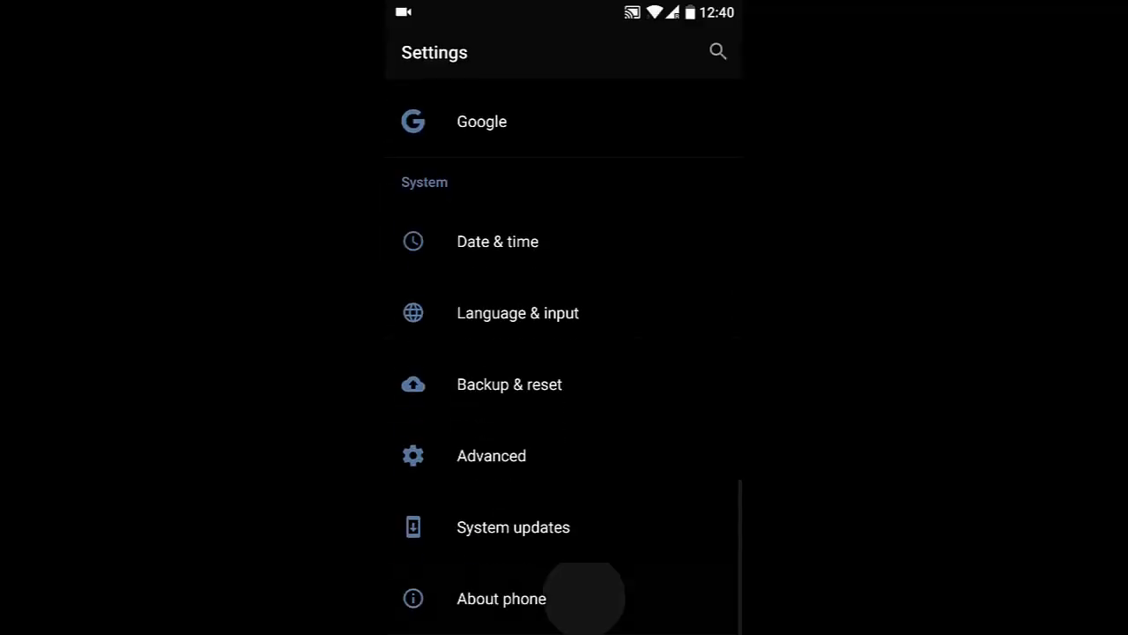
Step: Open About phone, then bring up the OxygenOS Open Beta changelog in Chrome
{"action": "left_click", "coordinate": [500, 598]}
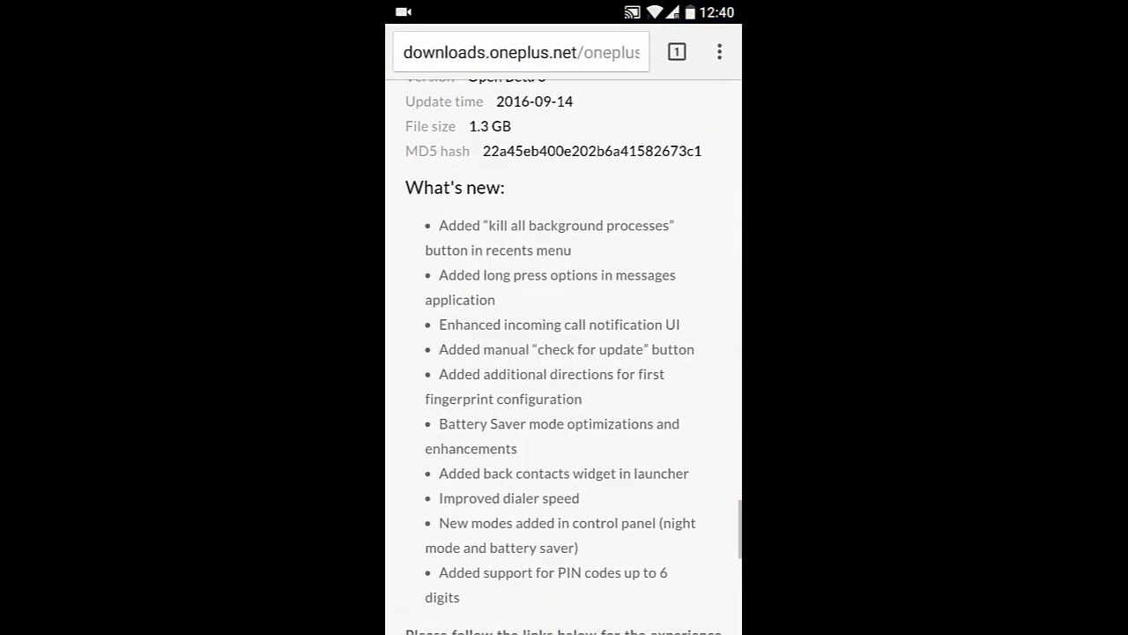
Step: Scroll the What's new changelog and reach the Normal clear / Deep clear choice in Recents
{"action": "scroll", "scroll_direction": "down", "scroll_amount": 3}
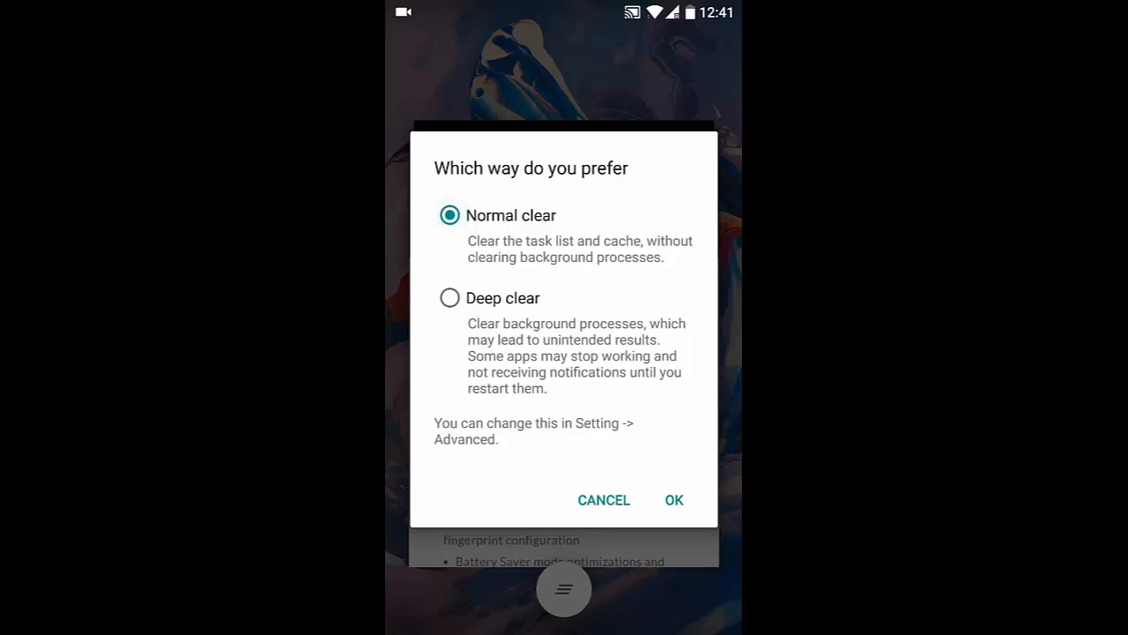
Step: Dismiss the 'Which way do you prefer' clearing dialog and return to the Chrome changelog
{"action": "left_click", "coordinate": [673, 500]}
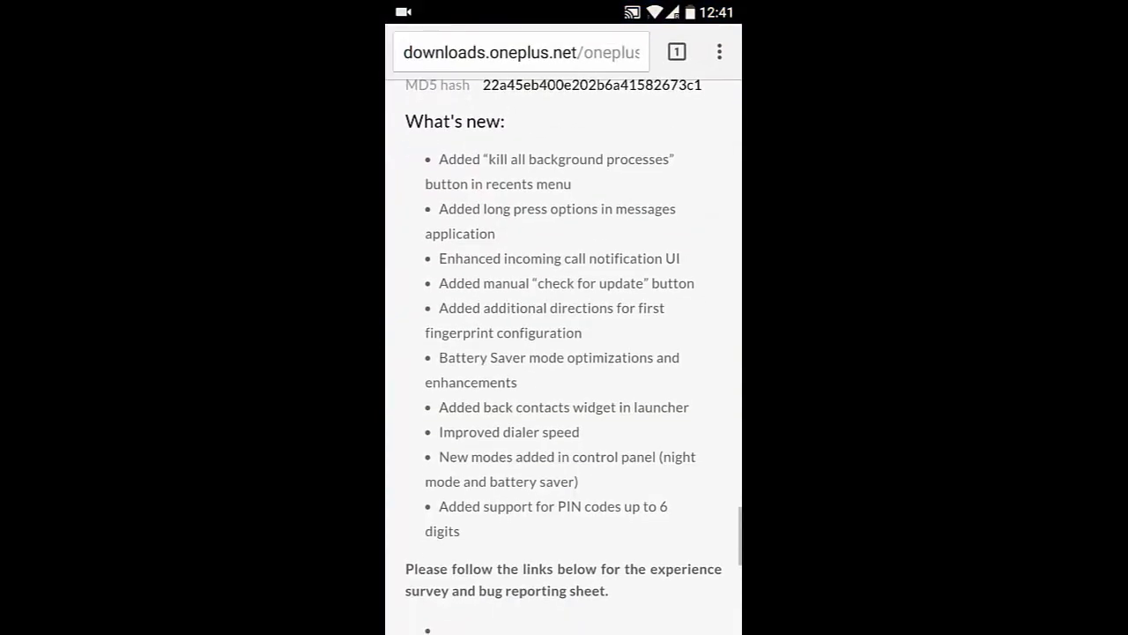
Step: Scroll through the changelog, then open System updates and check for updates
{"action": "scroll", "scroll_direction": "up", "scroll_amount": 3}
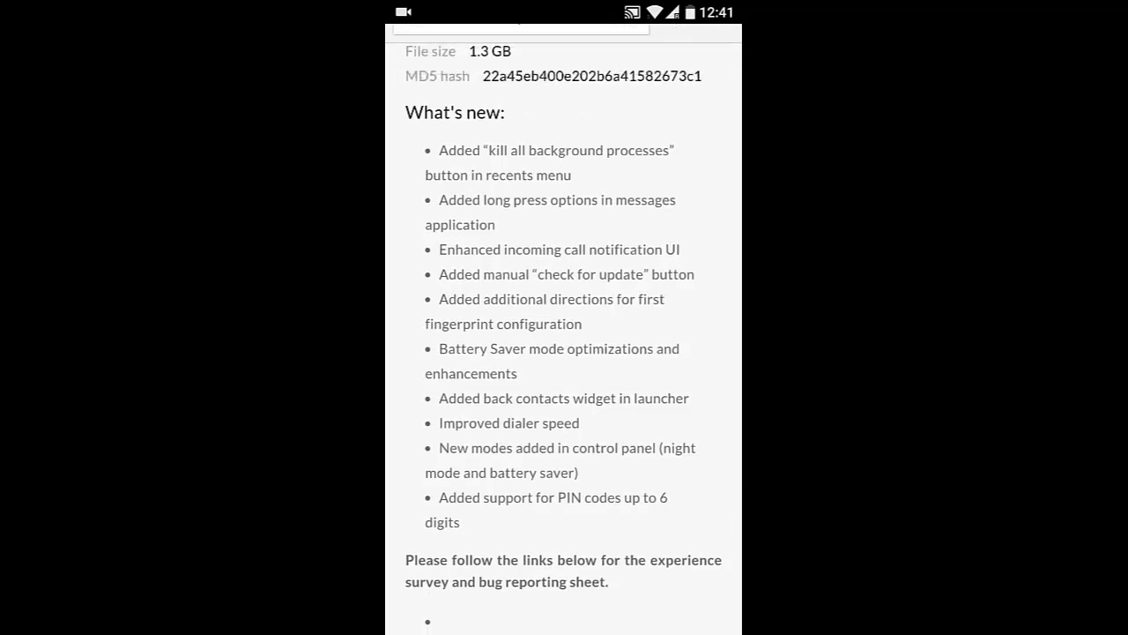
{"action": "scroll", "scroll_direction": "up", "scroll_amount": 3}
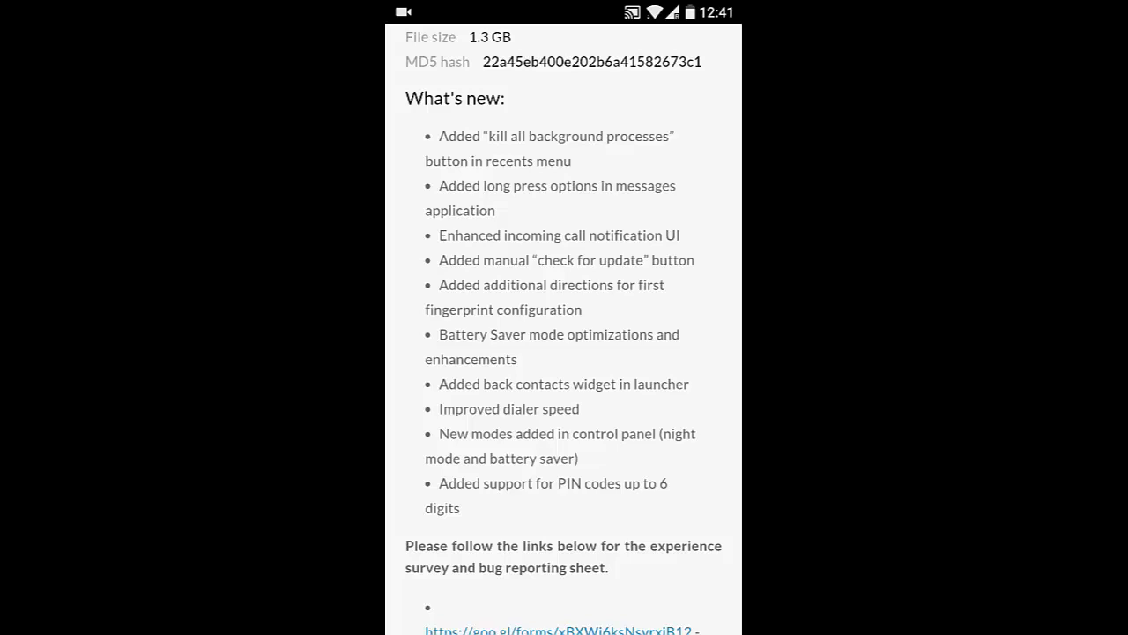
{"action": "scroll", "scroll_direction": "down", "scroll_amount": 3}
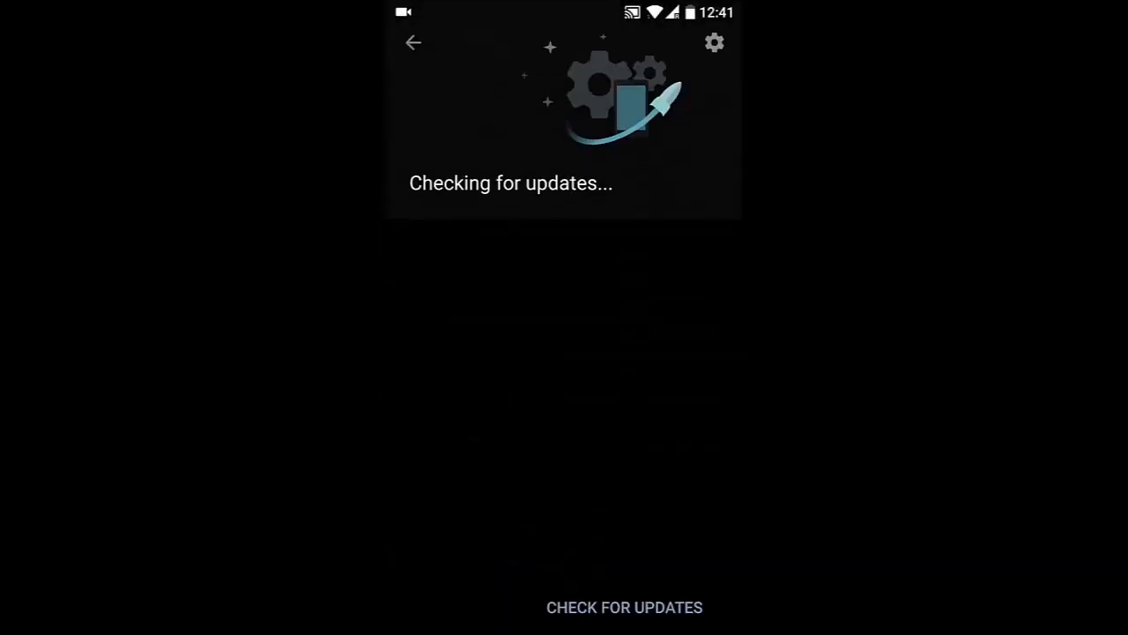
Step: View the updater settings for auto-download over WLAN and local upgrade, then go back
{"action": "left_click", "coordinate": [714, 42]}
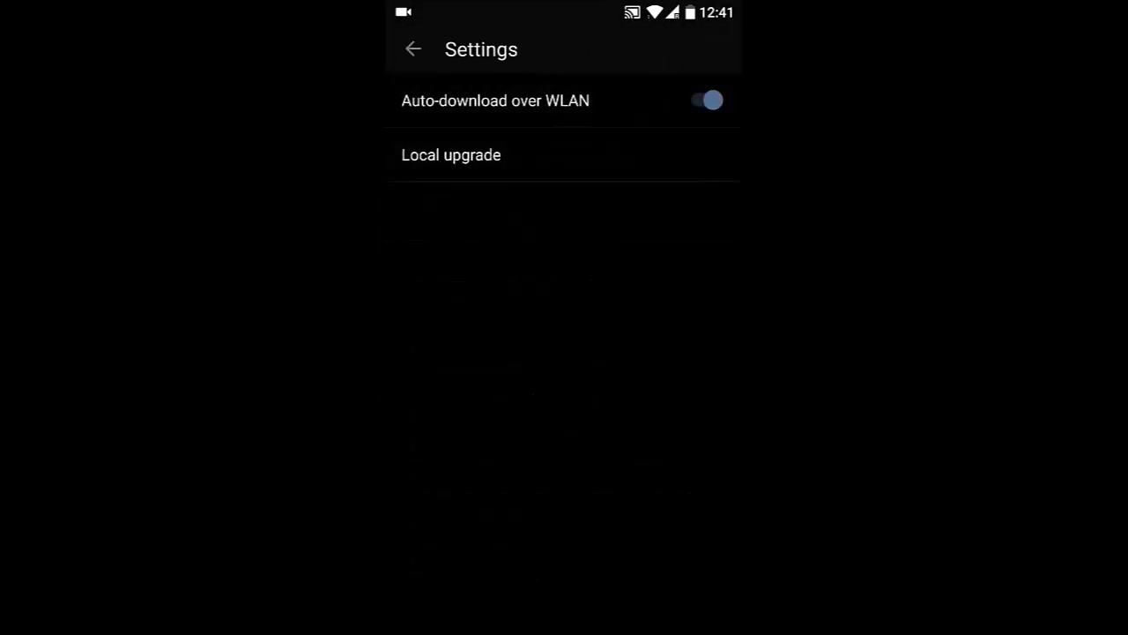
{"action": "left_click", "coordinate": [412, 49]}
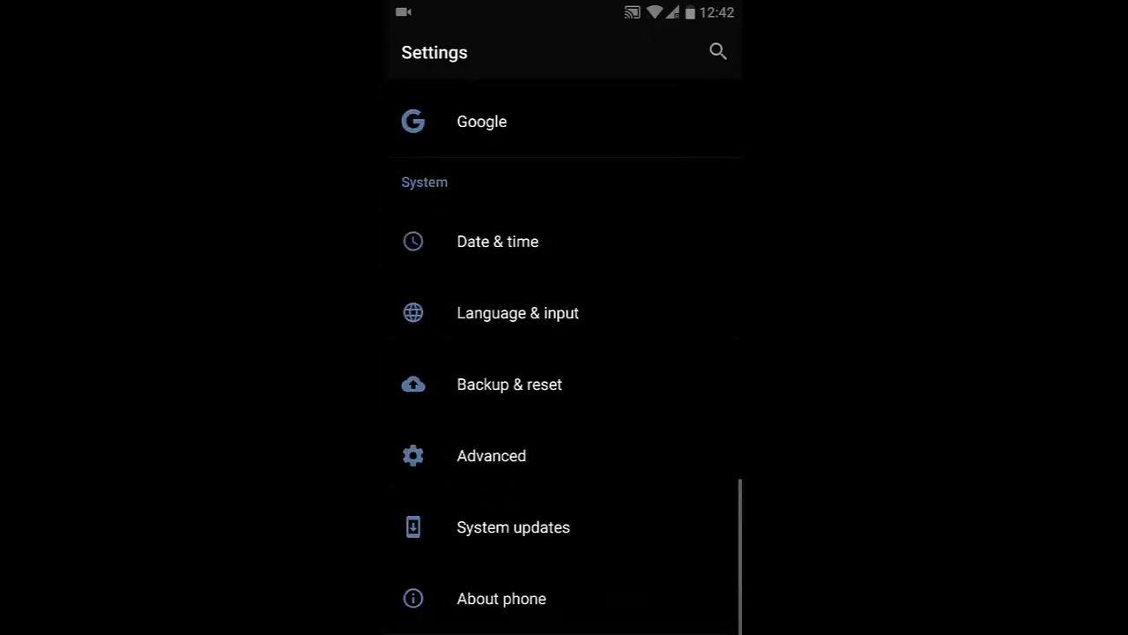
Step: Open Battery's High power usage apps page, then return to the Chrome changelog feedback links
{"action": "scroll", "scroll_direction": "up", "scroll_amount": 3}
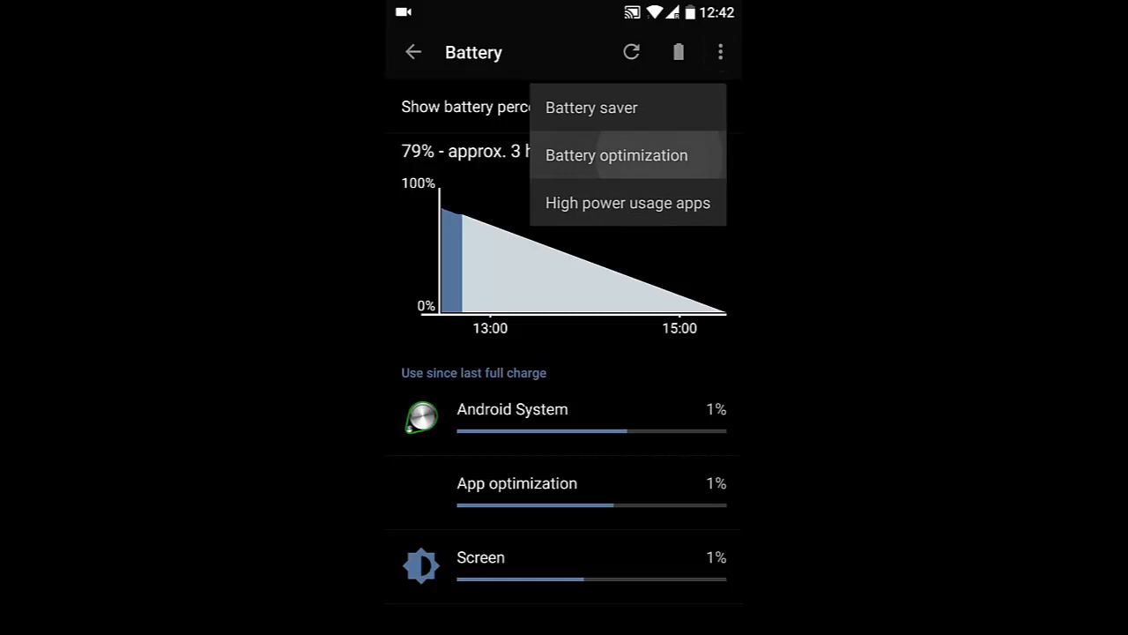
{"action": "left_click", "coordinate": [617, 155]}
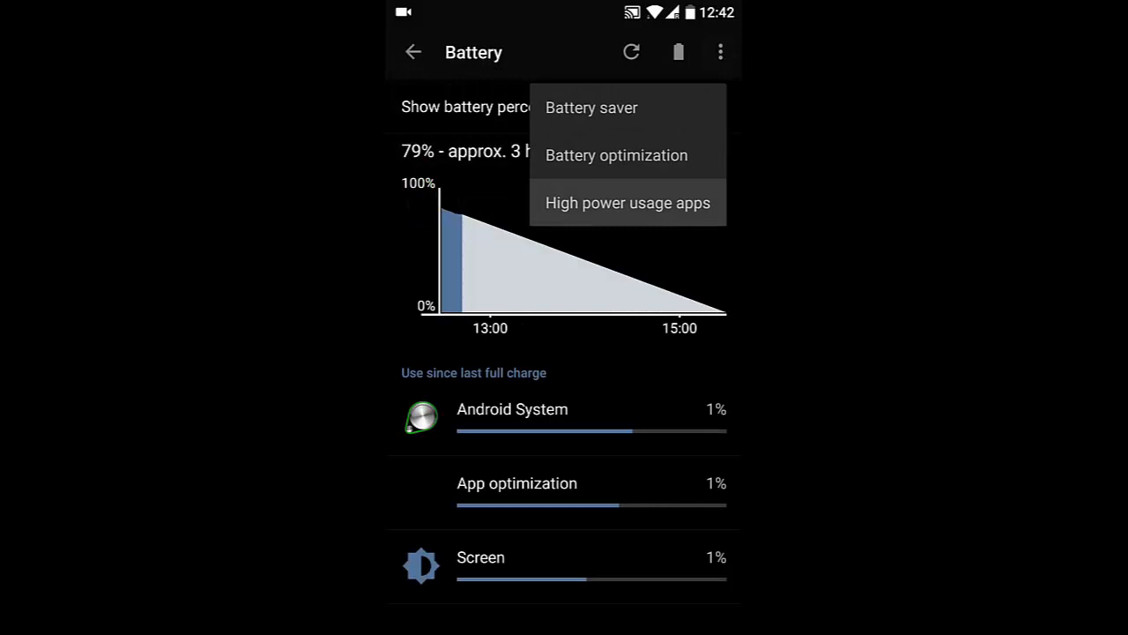
{"action": "left_click", "coordinate": [627, 203]}
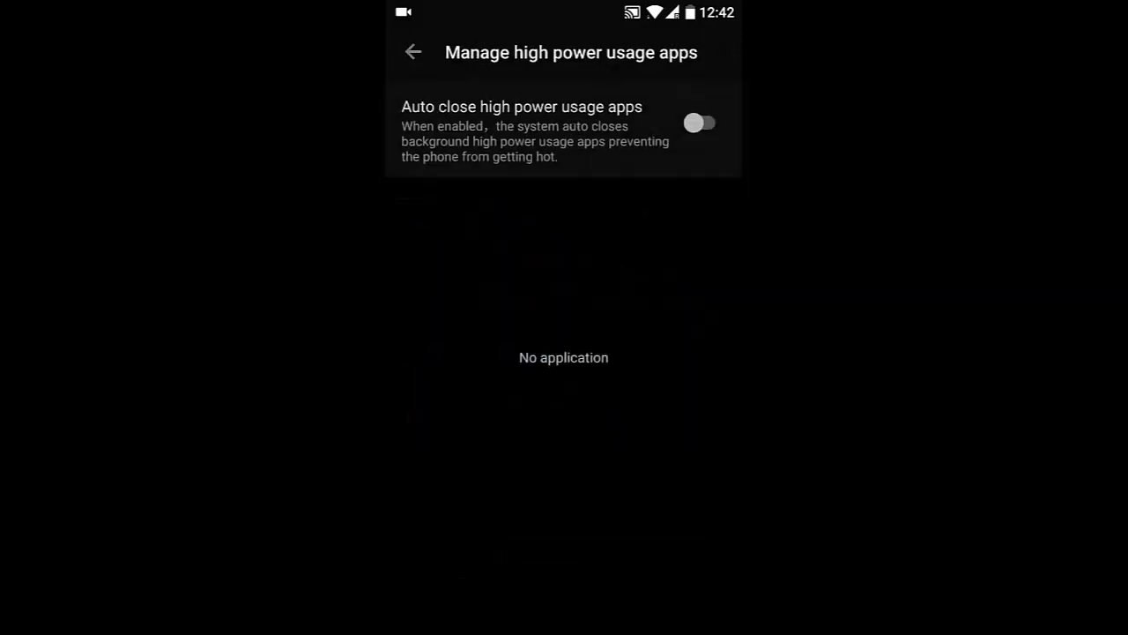
{"action": "left_click", "coordinate": [701, 123]}
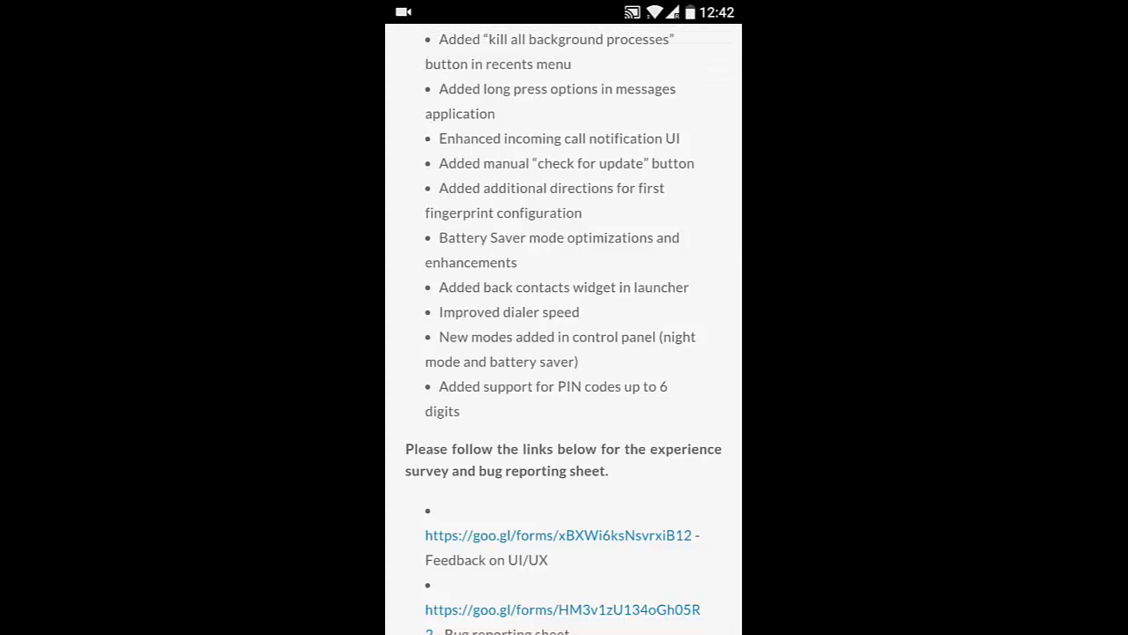
Step: Browse launcher widgets like Clock and Drive, then pull down quick settings over the changelog
{"action": "key", "text": "Home"}
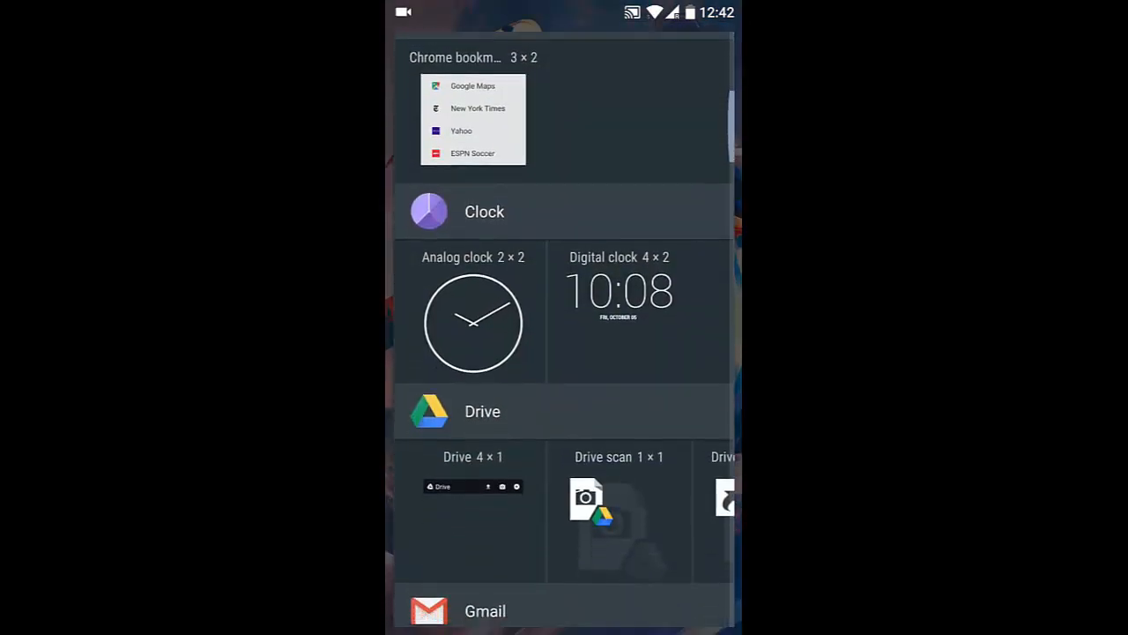
{"action": "scroll", "scroll_direction": "down", "scroll_amount": 3}
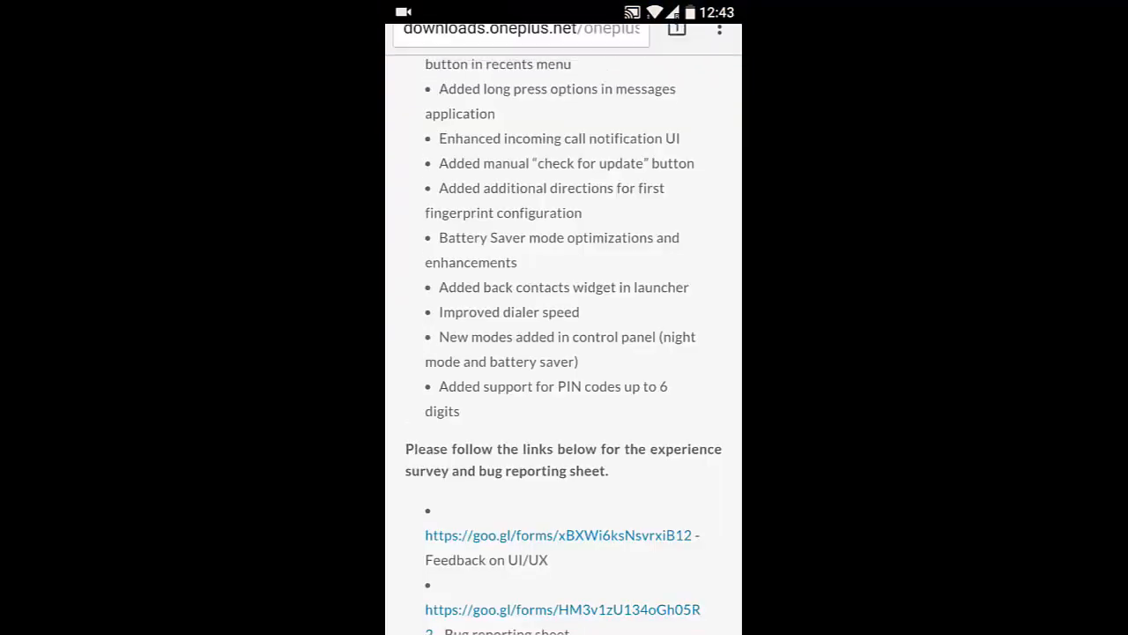
{"action": "scroll", "scroll_direction": "up", "scroll_amount": 3}
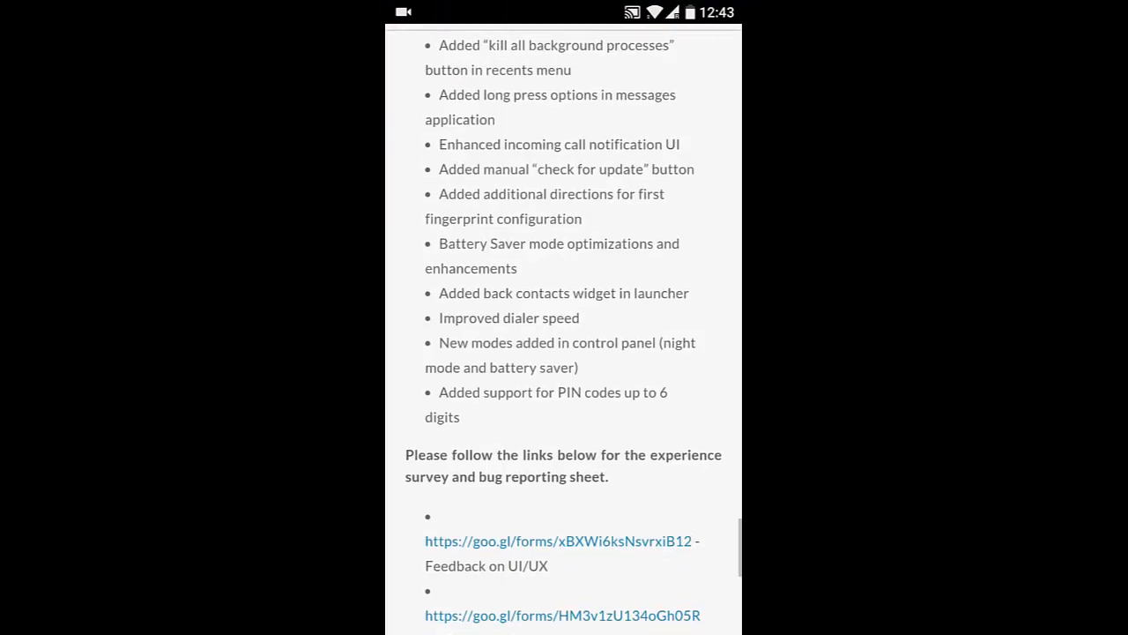
{"action": "scroll", "scroll_direction": "up", "scroll_amount": 3}
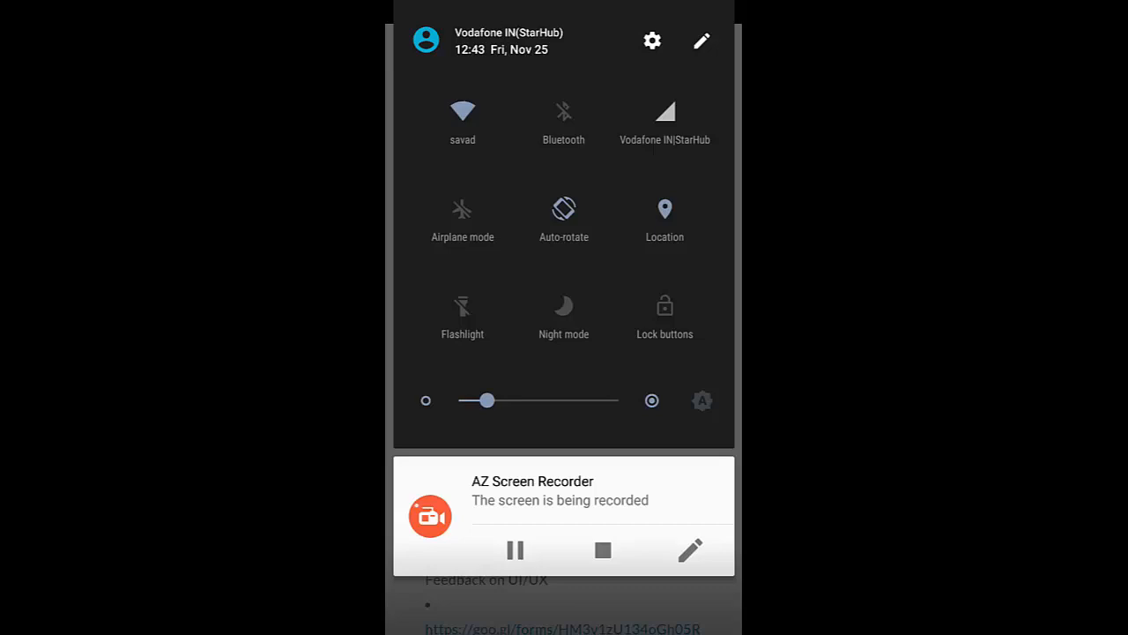
Step: Review the quick settings tile editor with Battery Saver, then scroll back through the changelog
{"action": "left_click", "coordinate": [701, 41]}
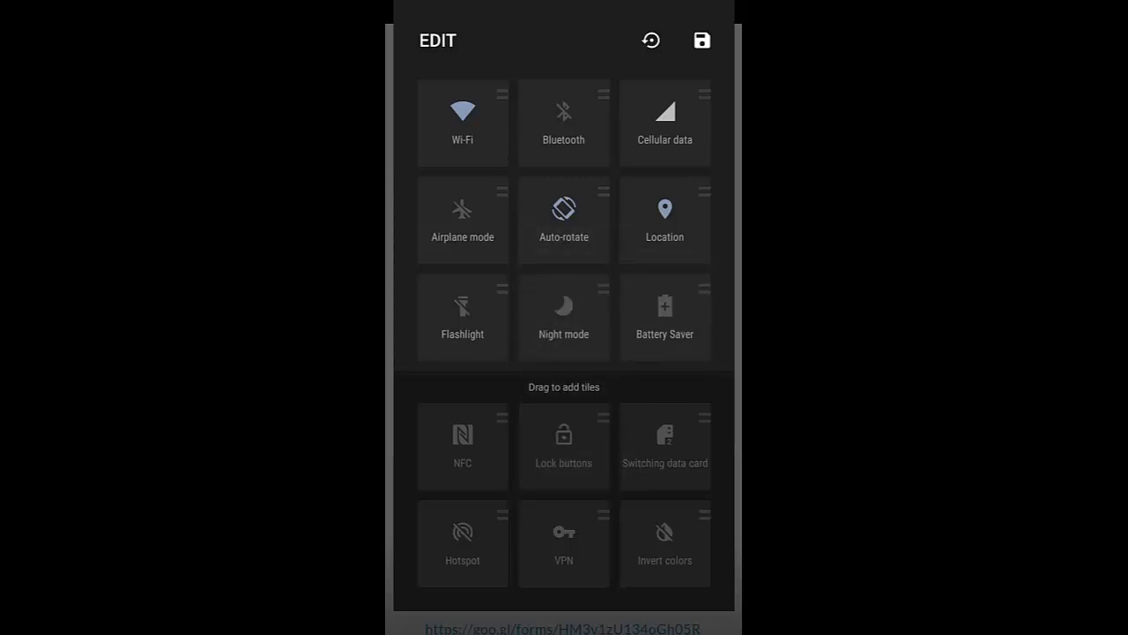
{"action": "scroll", "scroll_direction": "up", "scroll_amount": 3}
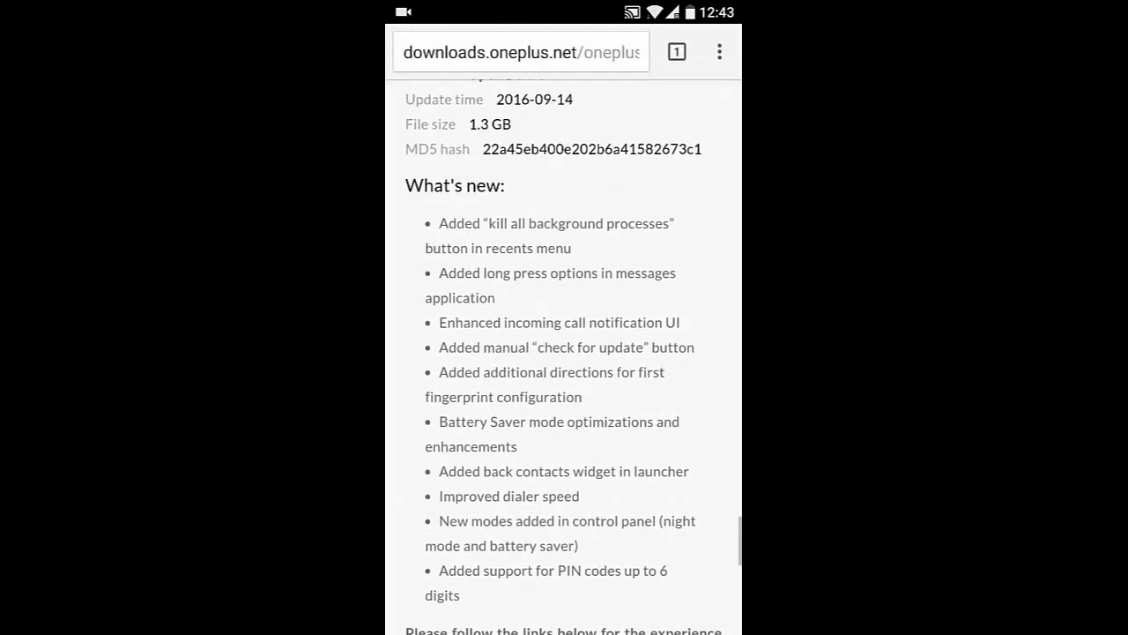
{"action": "scroll", "scroll_direction": "up", "scroll_amount": 3}
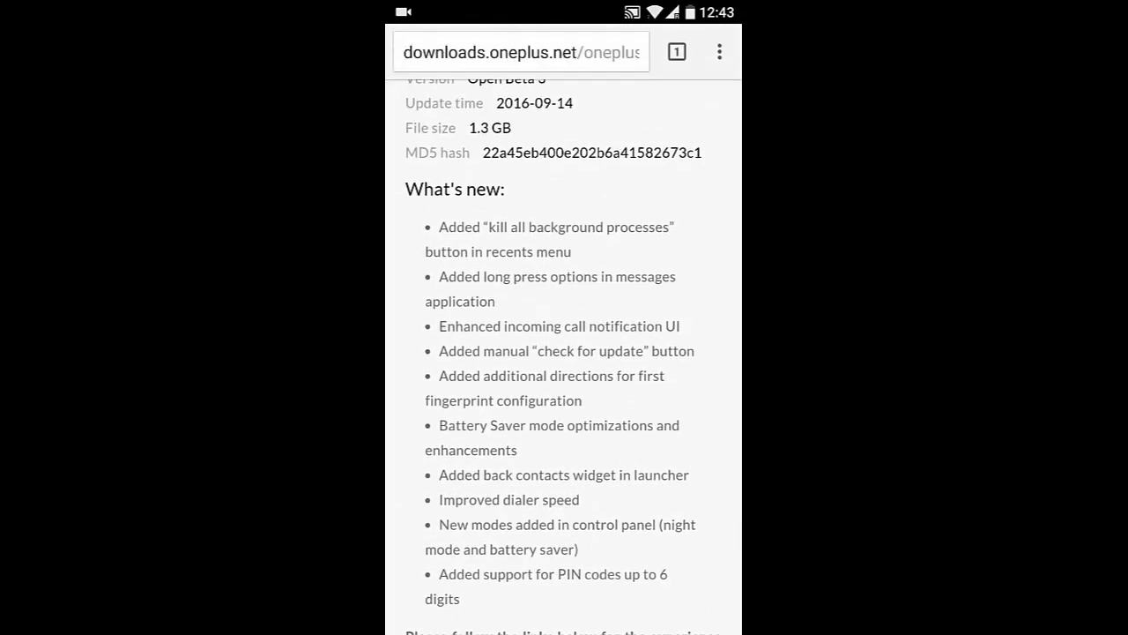